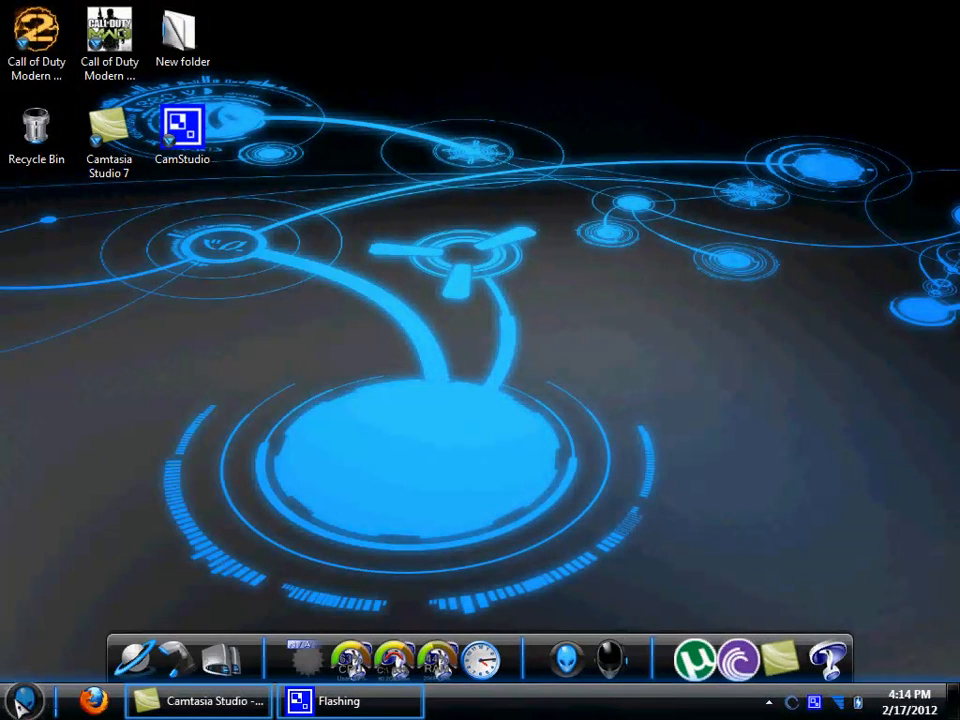
# Apply the Normal theme from Control Panel's Personalization page via the Start menu.
pyautogui.click(22, 700)
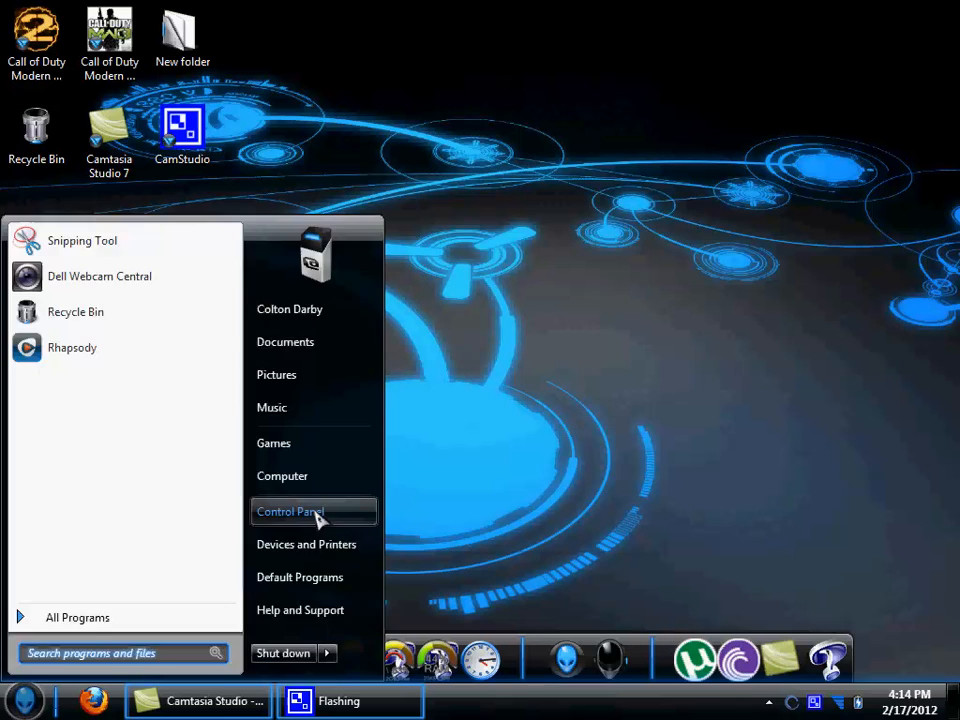
pyautogui.click(290, 512)
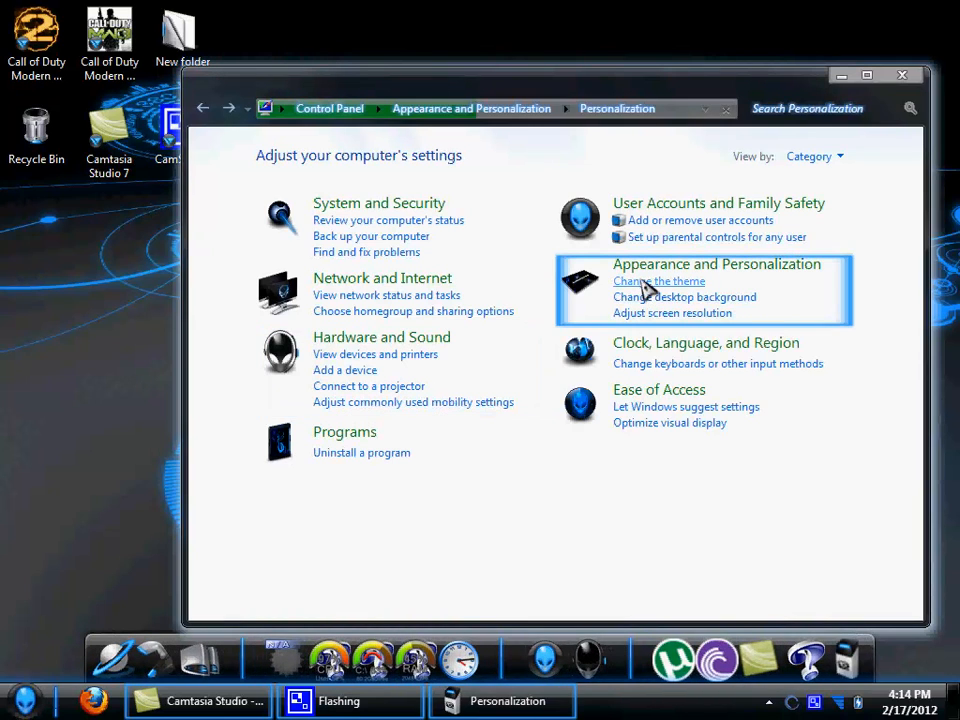
pyautogui.click(658, 280)
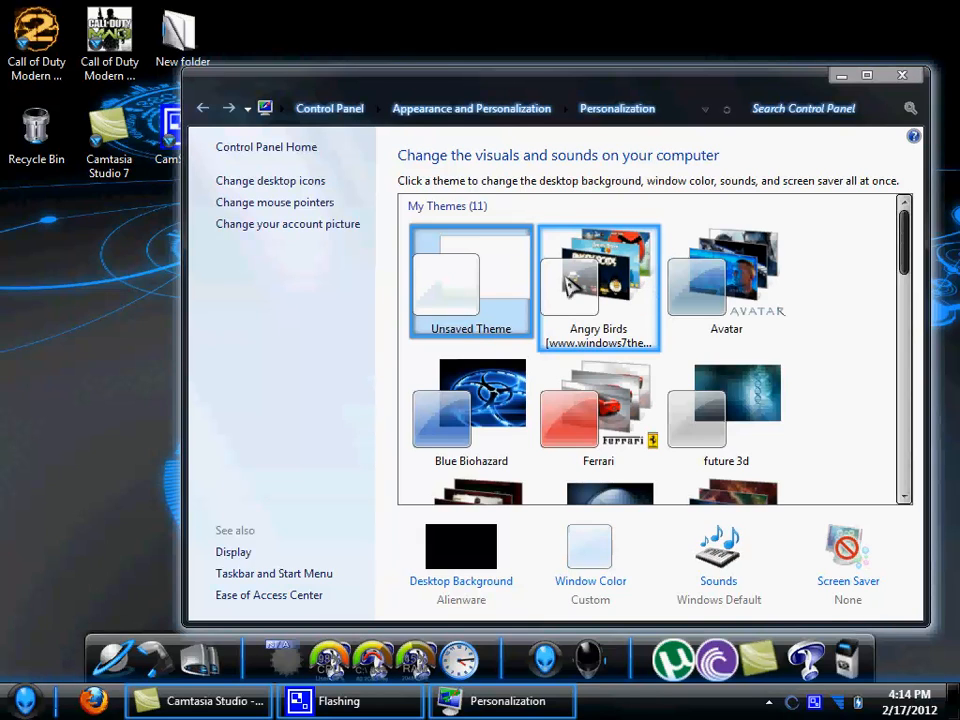
pyautogui.scroll(-3)
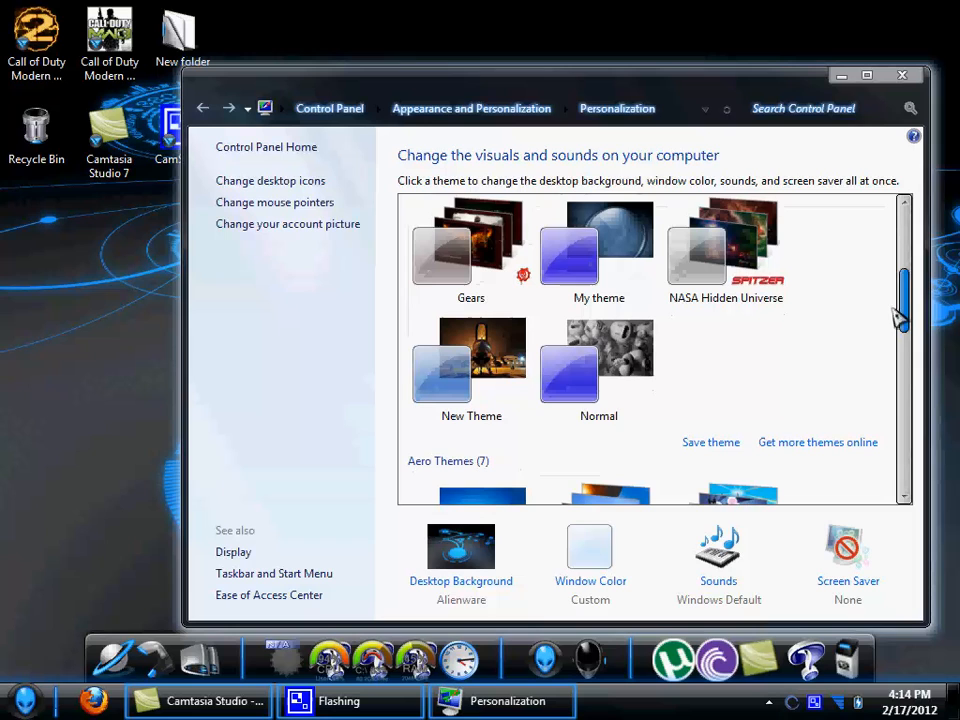
pyautogui.click(598, 360)
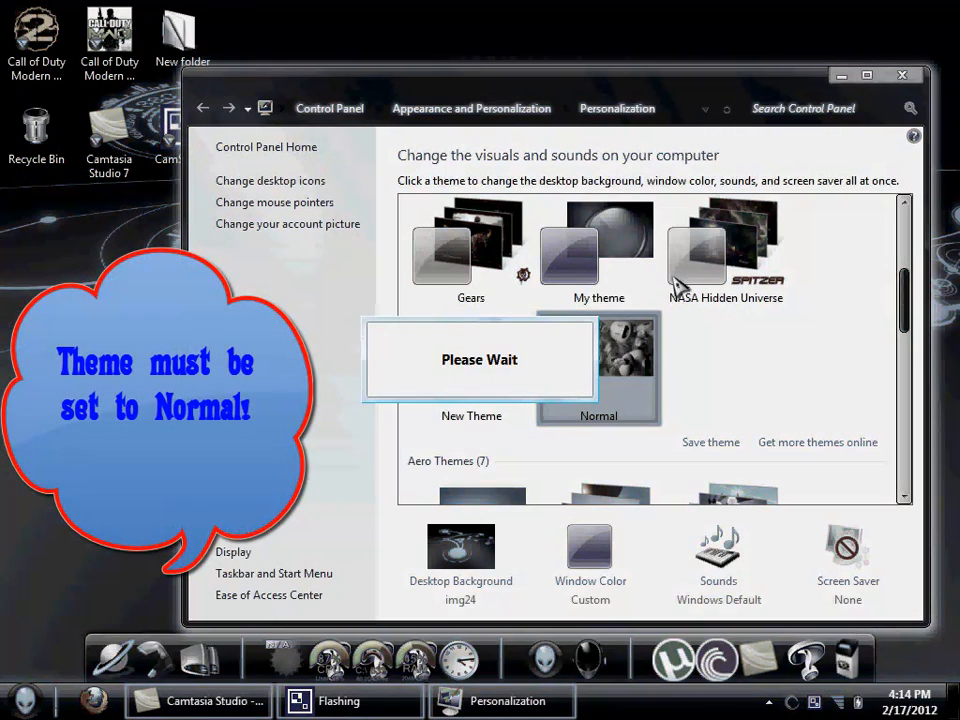
pyautogui.moveTo(696, 268)
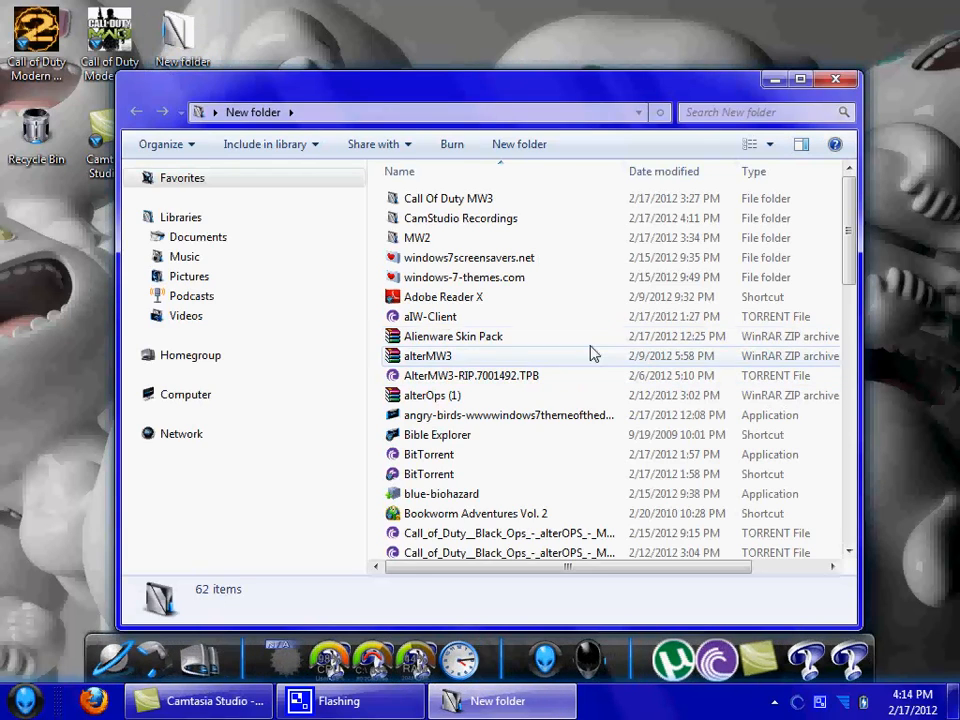
# Run Alienware Skin Pack 1.0-X86.exe from the zip archive, dismissing the WinRAR purchase reminder.
pyautogui.click(452, 336)
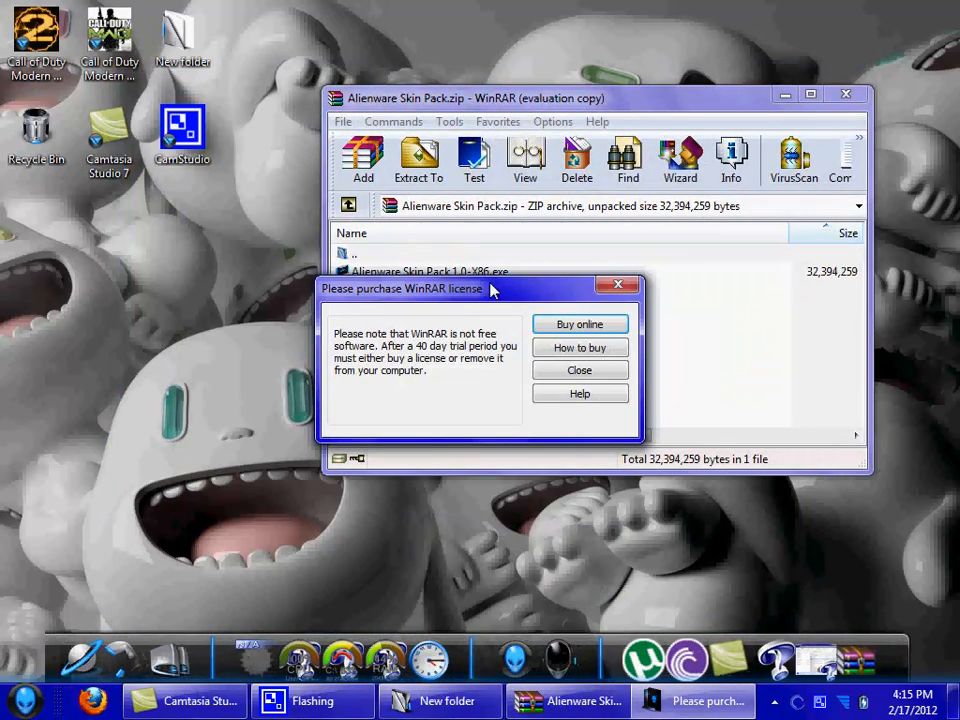
pyautogui.click(580, 370)
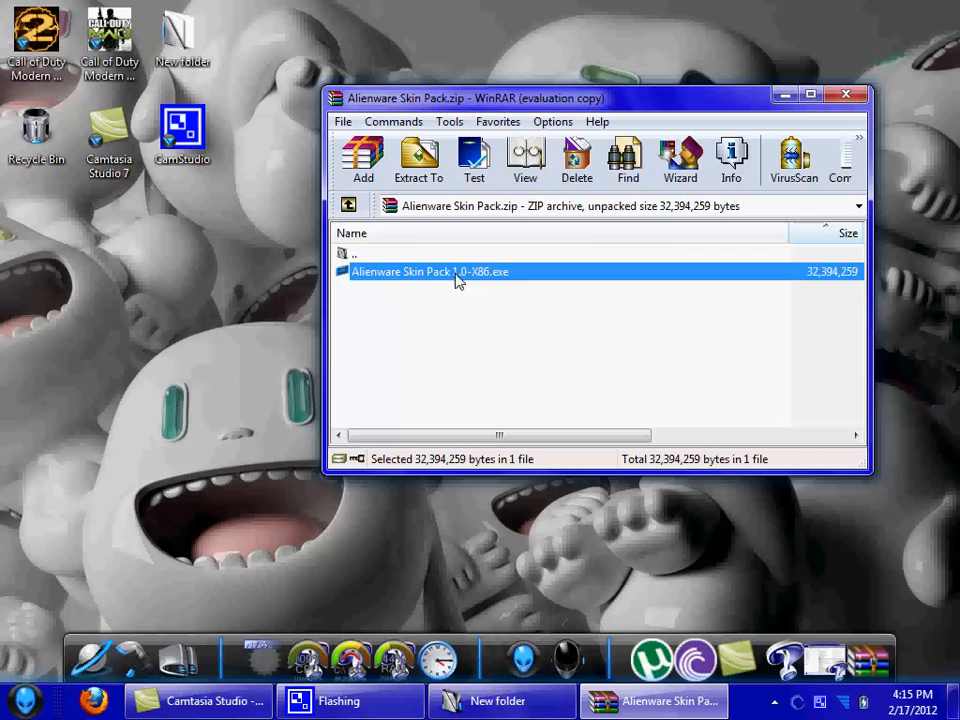
pyautogui.doubleClick(428, 272)
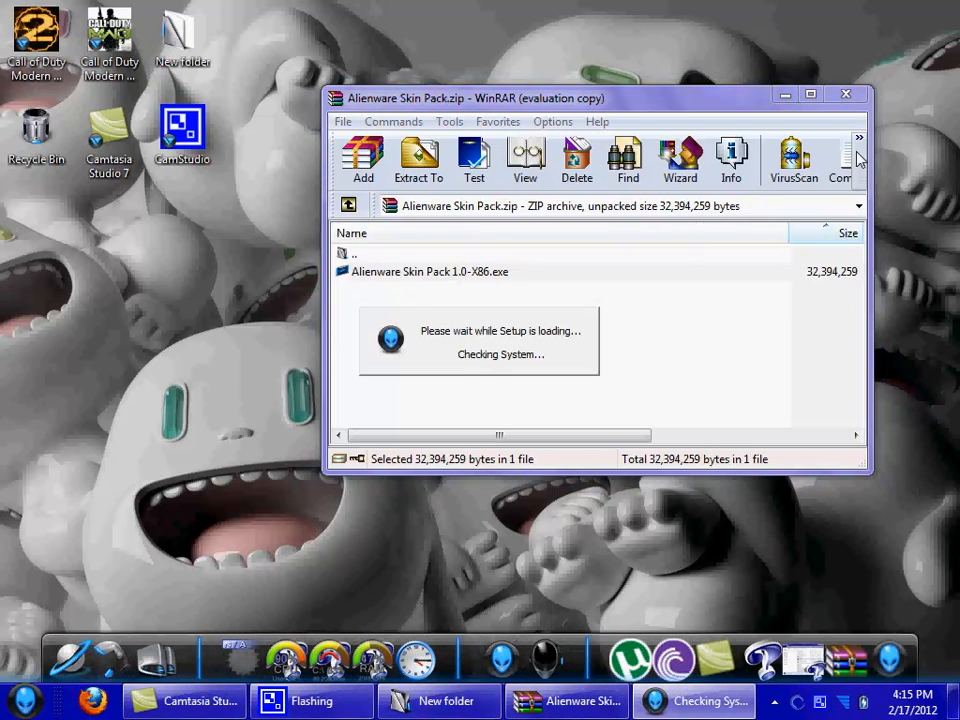
pyautogui.click(846, 94)
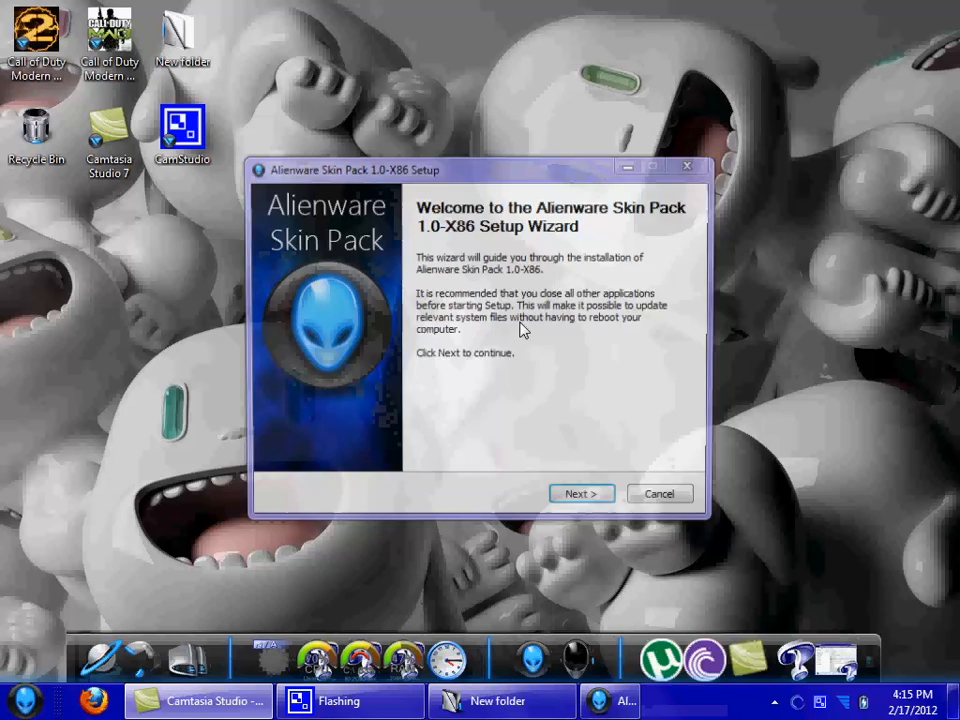
# Accept the license agreement and continue to the installation type choice.
pyautogui.click(580, 492)
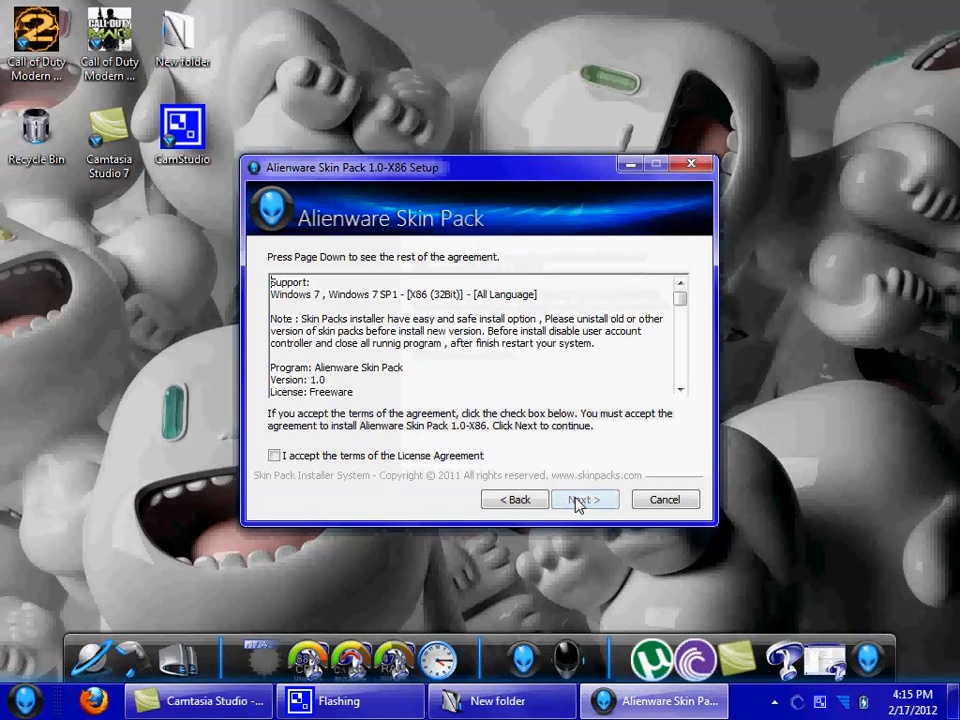
pyautogui.click(274, 456)
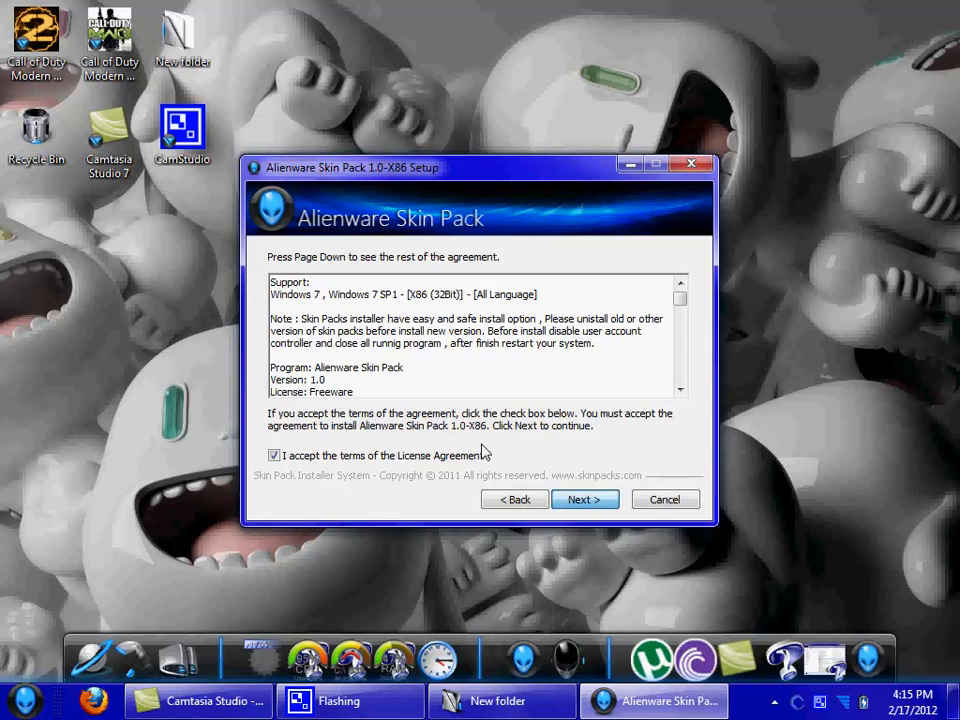
pyautogui.click(584, 500)
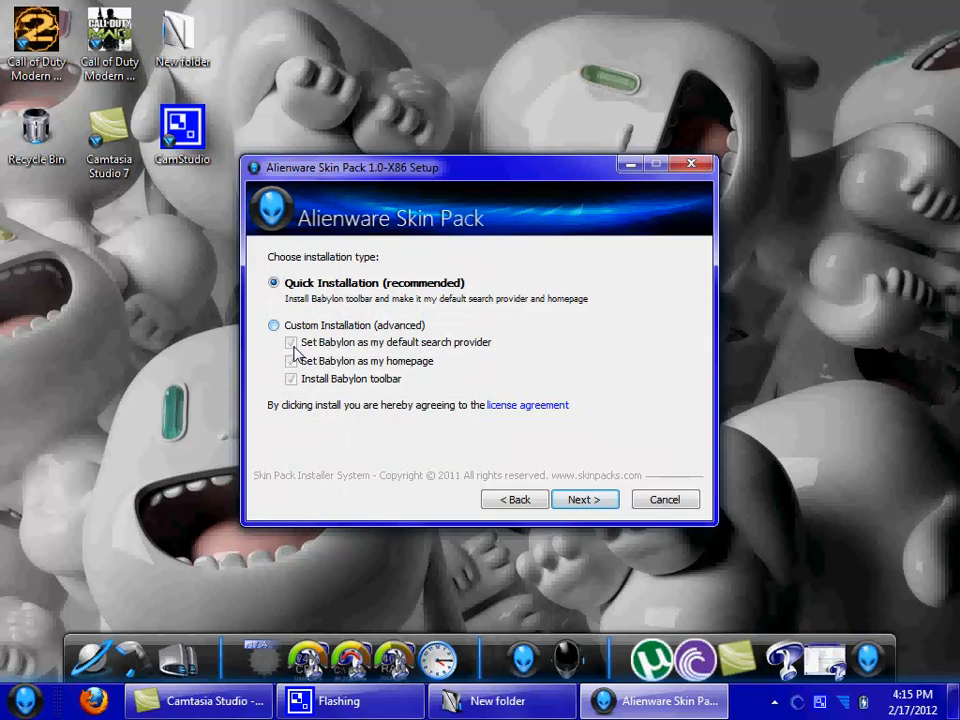
# Choose Custom Installation without the Babylon toolbar and search settings, then begin installing all components.
pyautogui.click(274, 324)
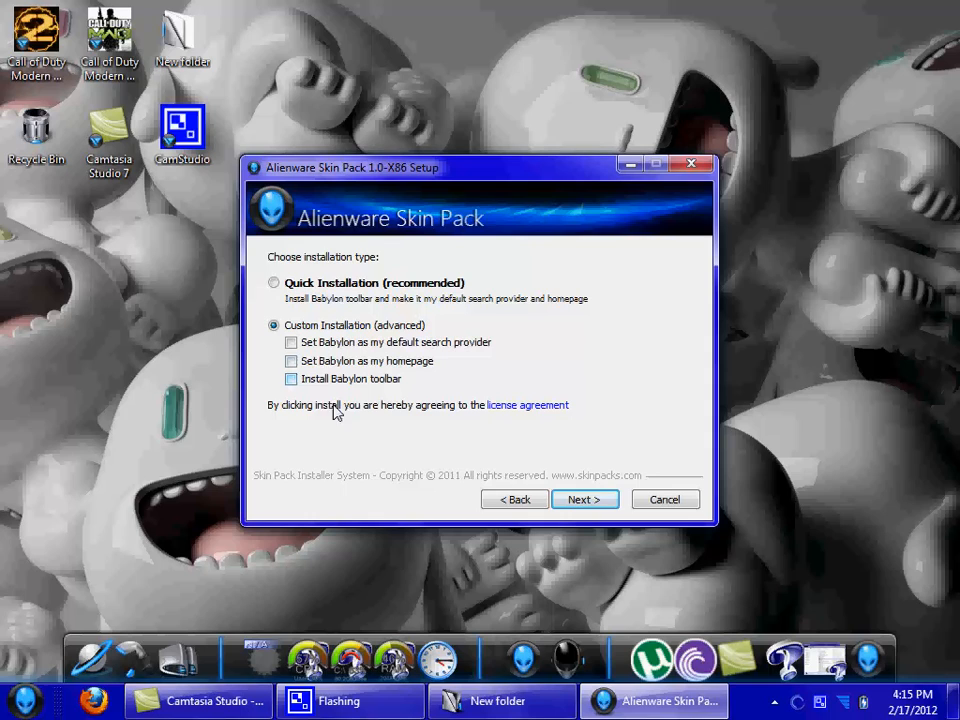
pyautogui.click(584, 500)
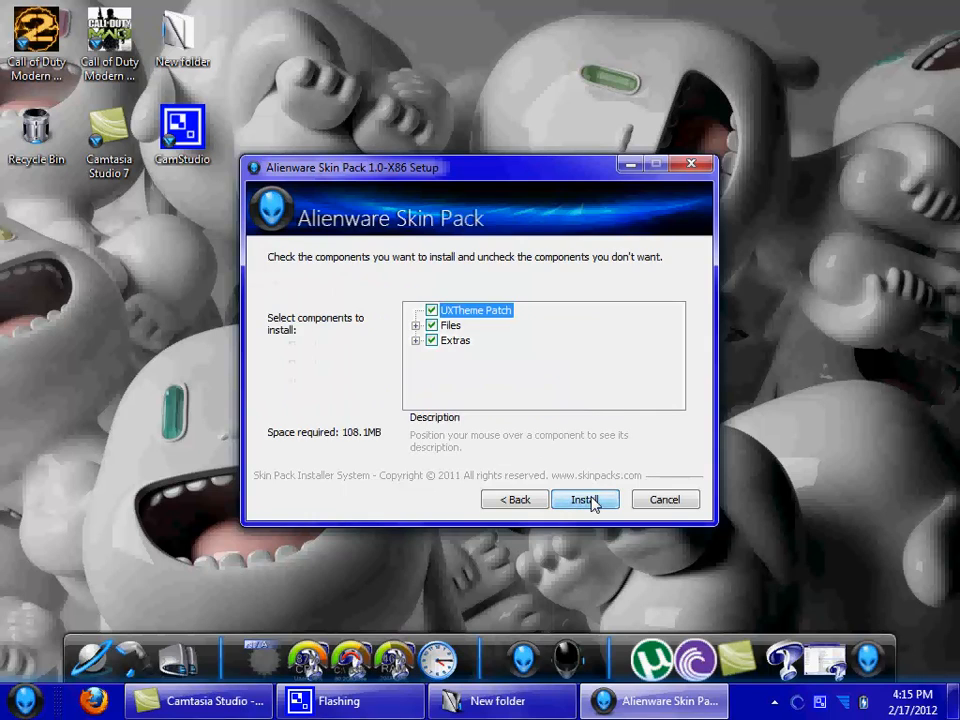
pyautogui.click(584, 500)
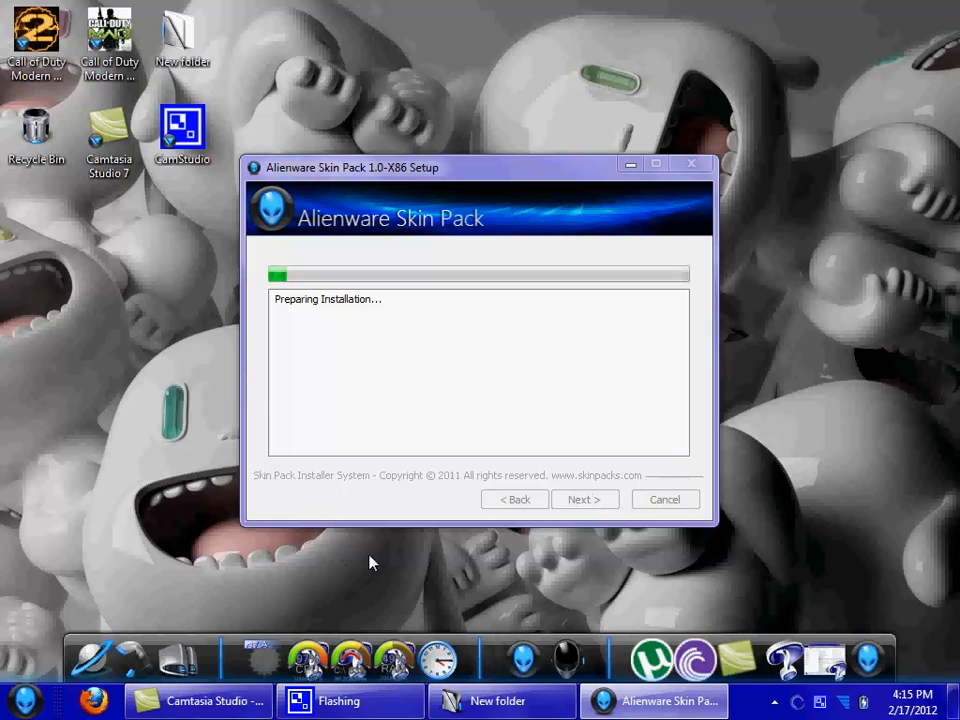
# After installation completes, finish the wizard with 'Reboot now' selected to restart the computer.
pyautogui.click(820, 660)
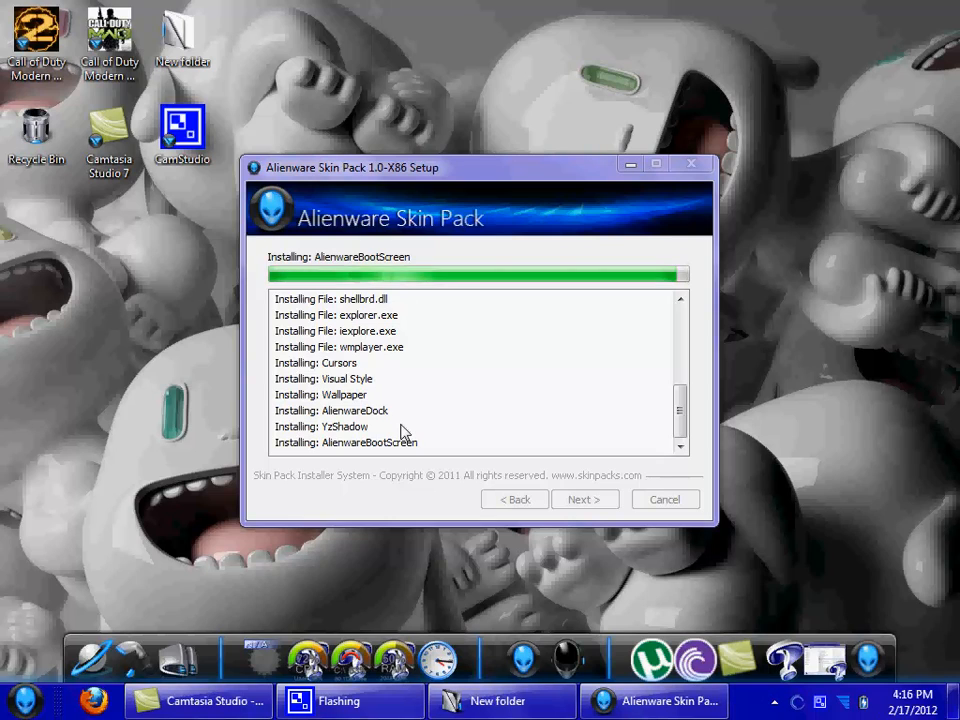
pyautogui.moveTo(608, 436)
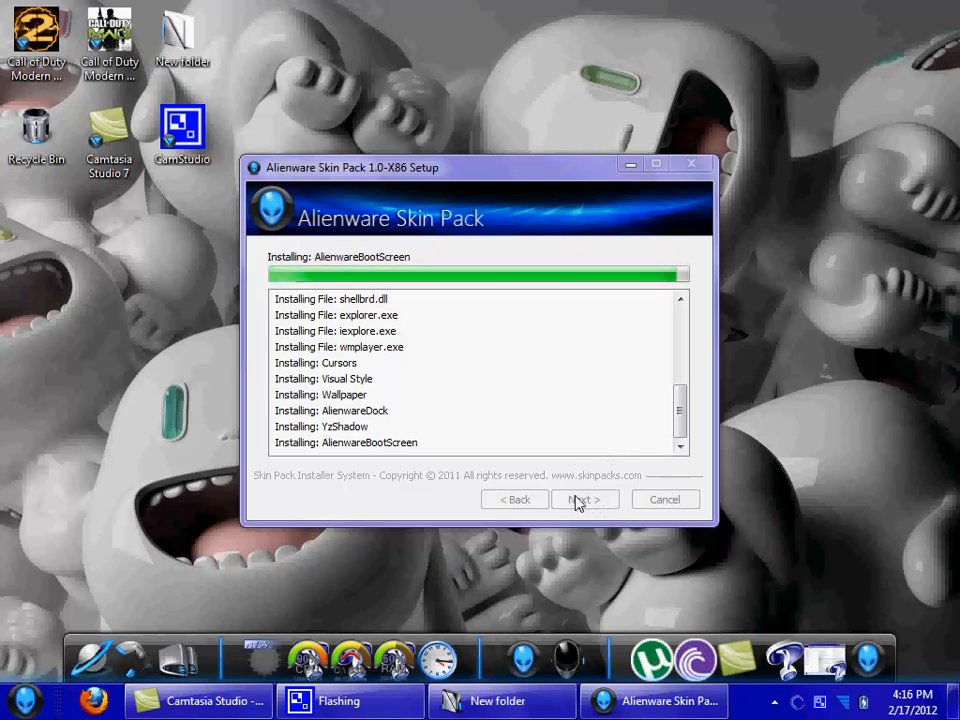
pyautogui.moveTo(584, 388)
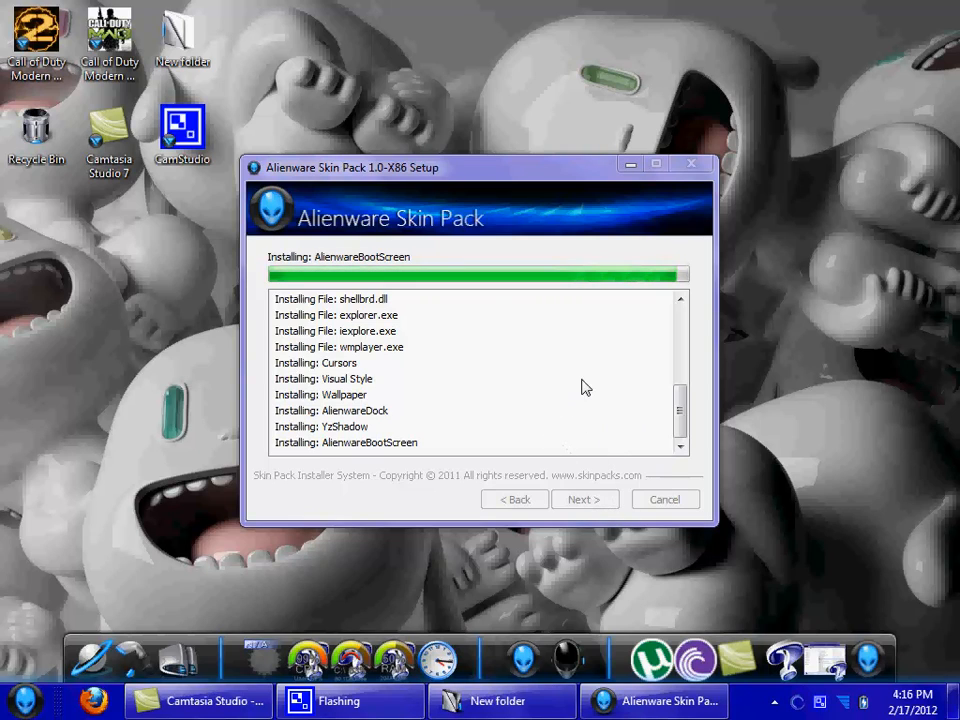
pyautogui.moveTo(600, 392)
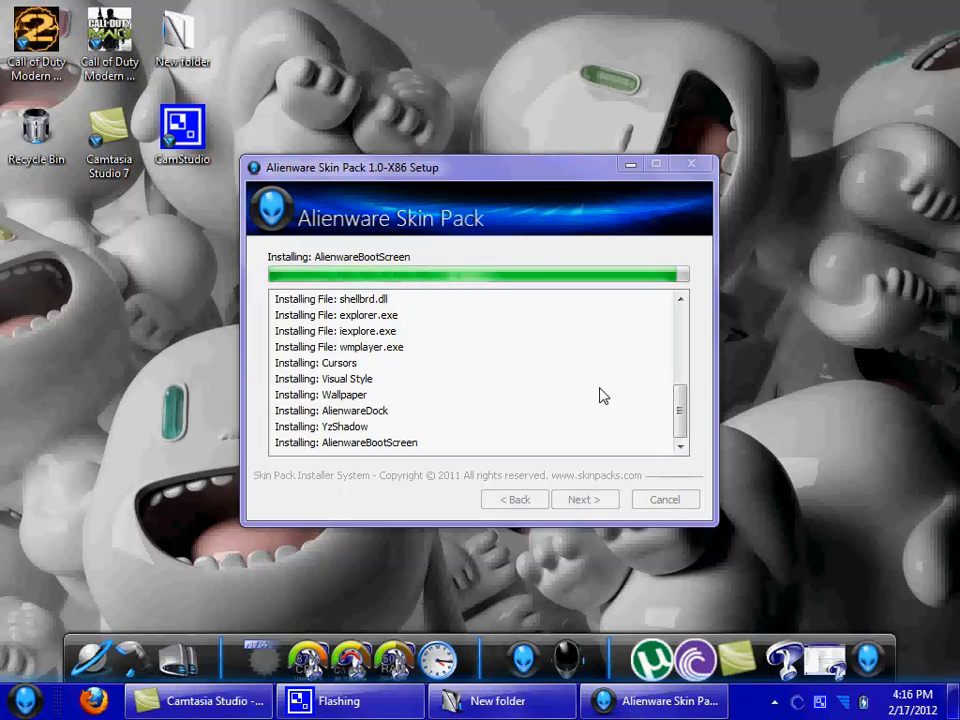
pyautogui.moveTo(630, 444)
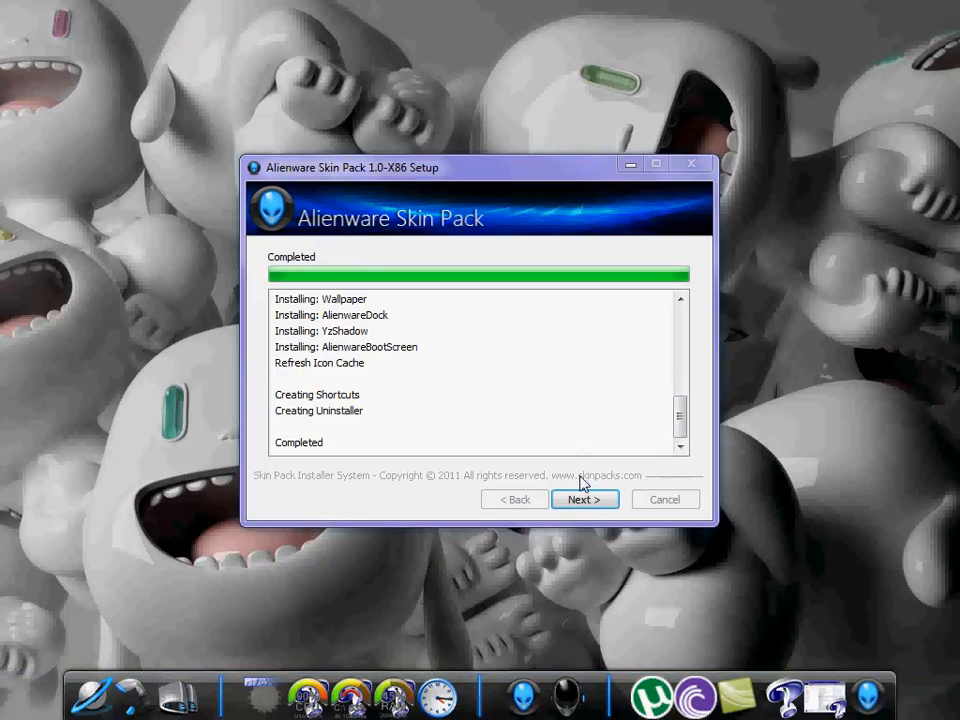
pyautogui.click(584, 500)
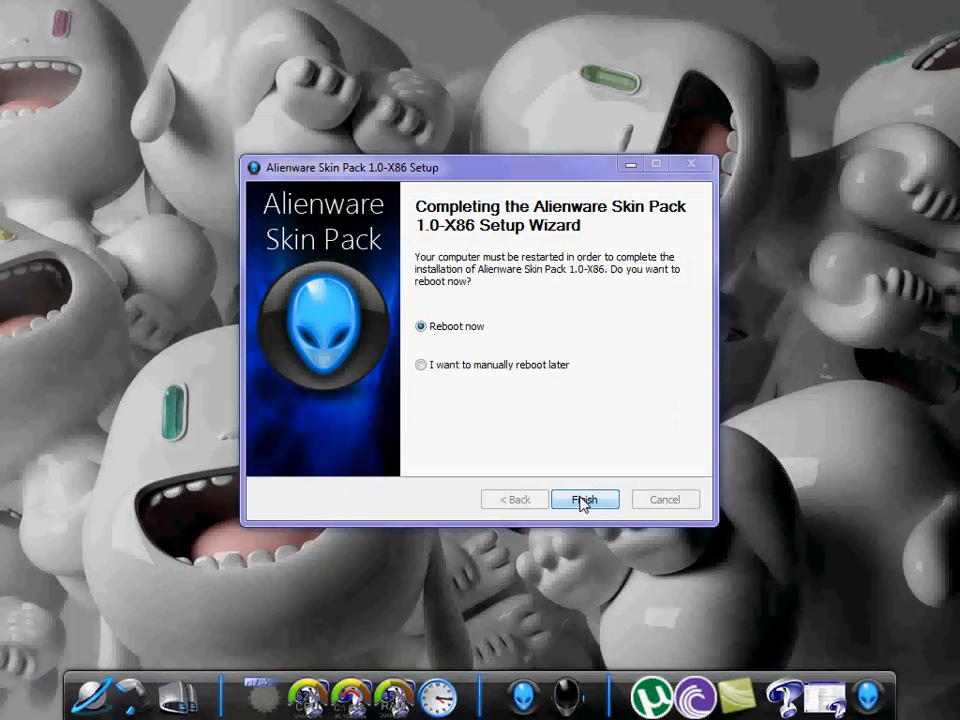
pyautogui.moveTo(416, 322)
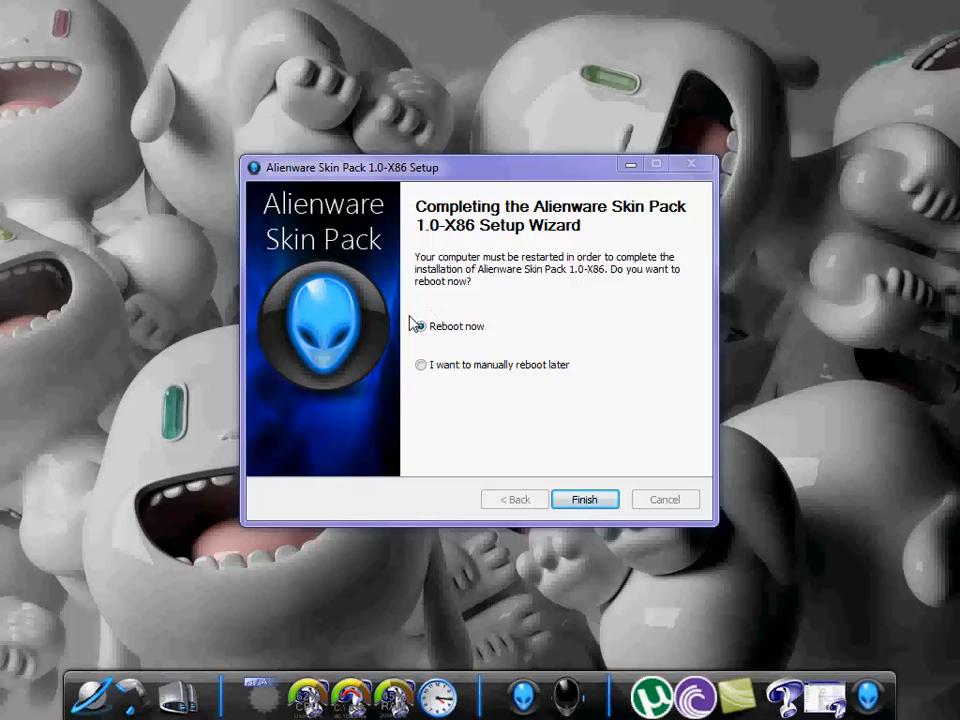
pyautogui.click(420, 326)
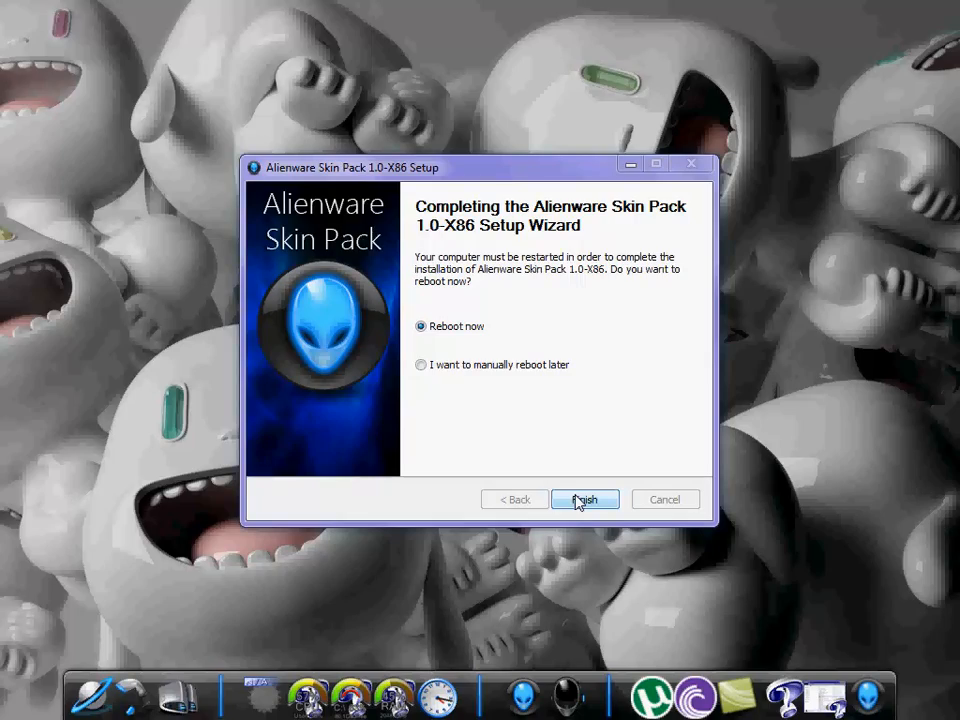
pyautogui.click(584, 500)
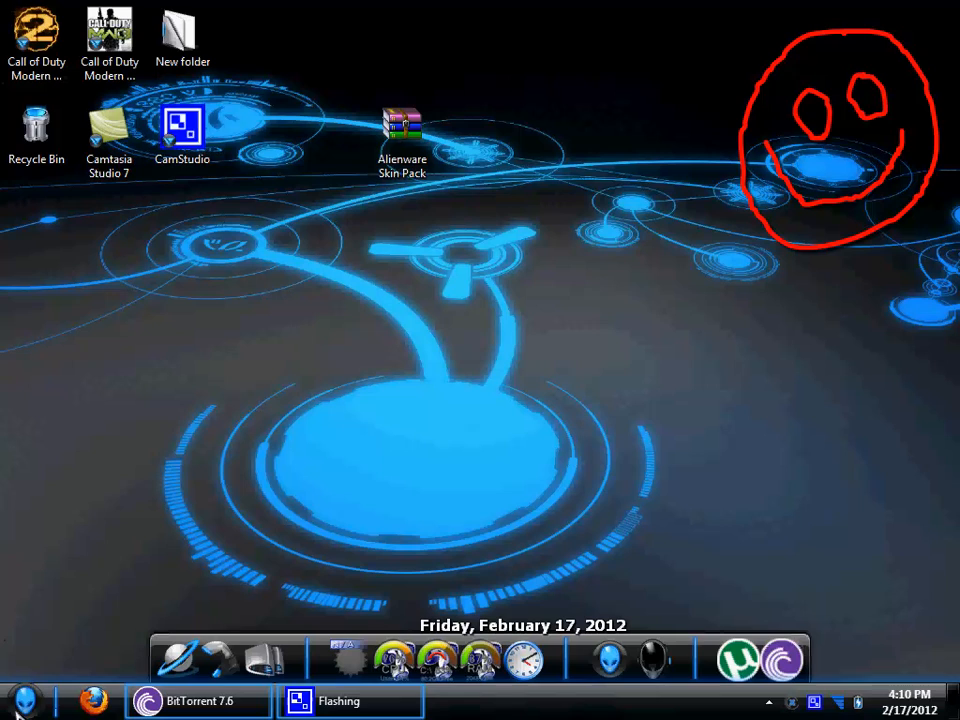
pyautogui.click(24, 700)
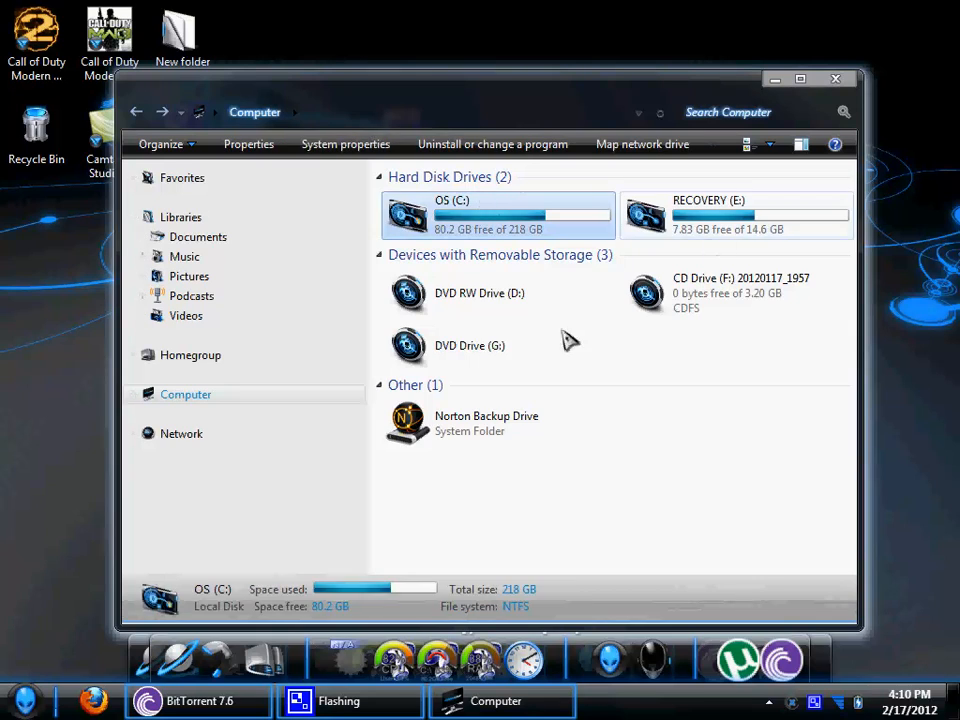
pyautogui.doubleClick(496, 214)
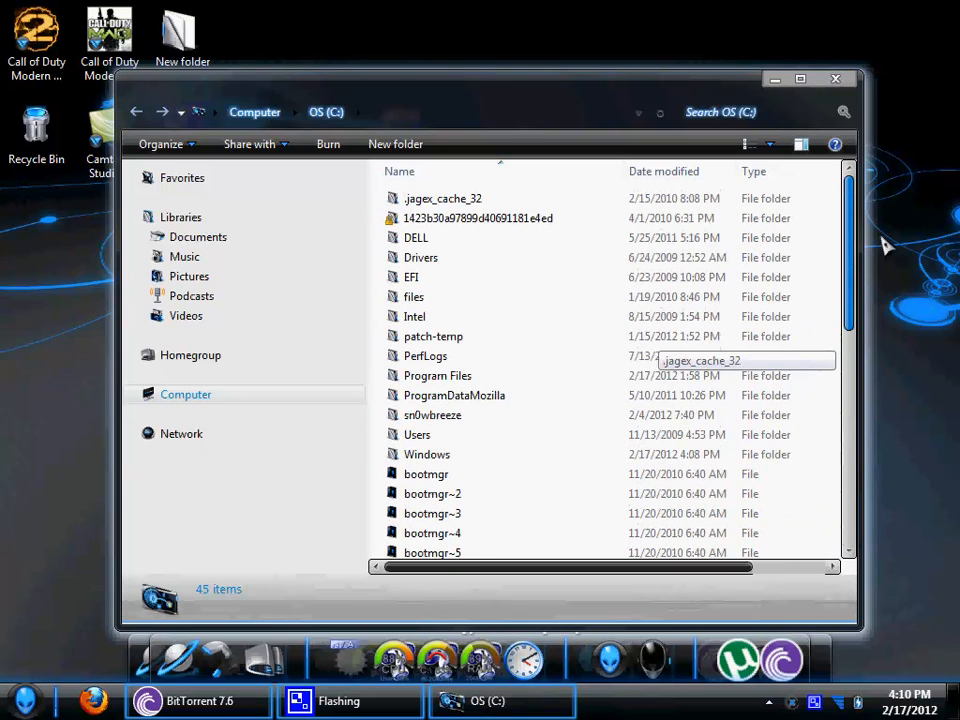
pyautogui.doubleClick(436, 376)
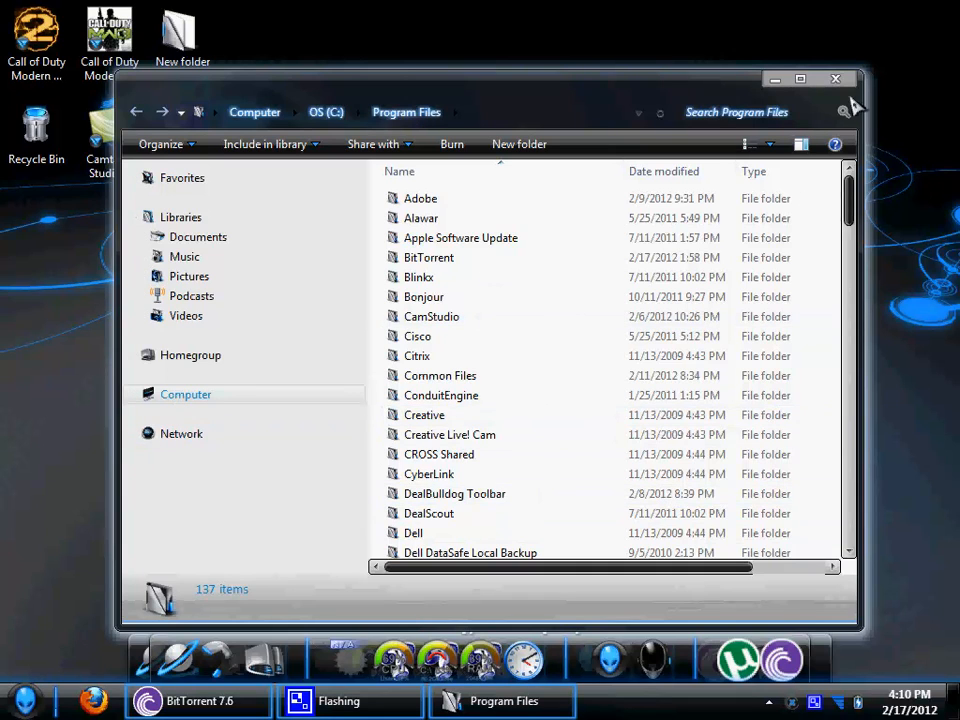
pyautogui.click(836, 80)
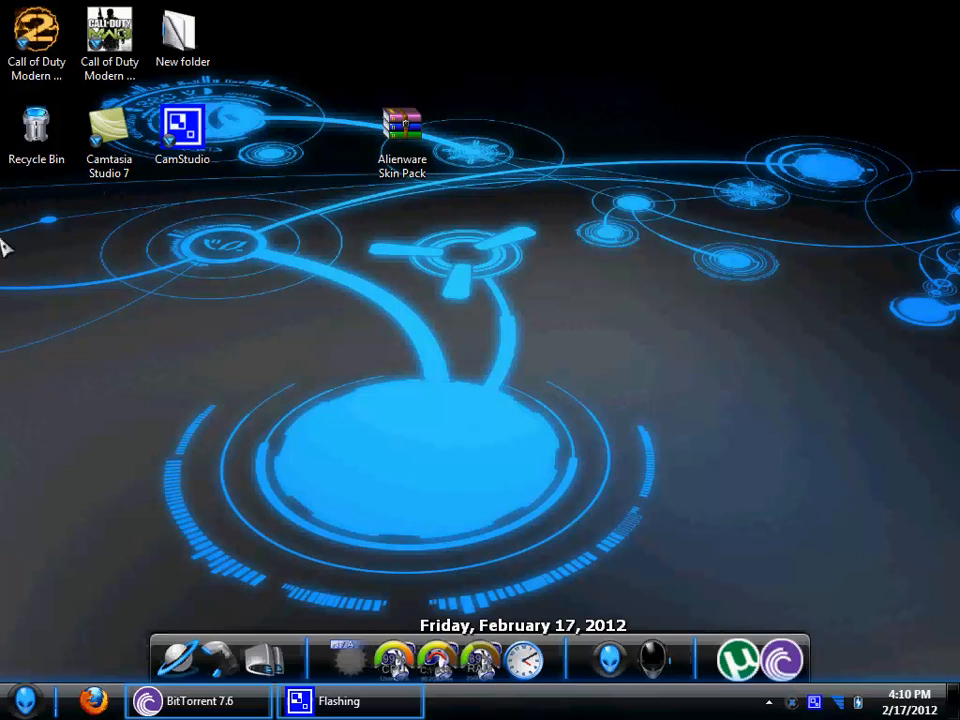
# Empty the Recycle Bin, confirming permanent deletion of the Original Camos folder.
pyautogui.click(36, 130)
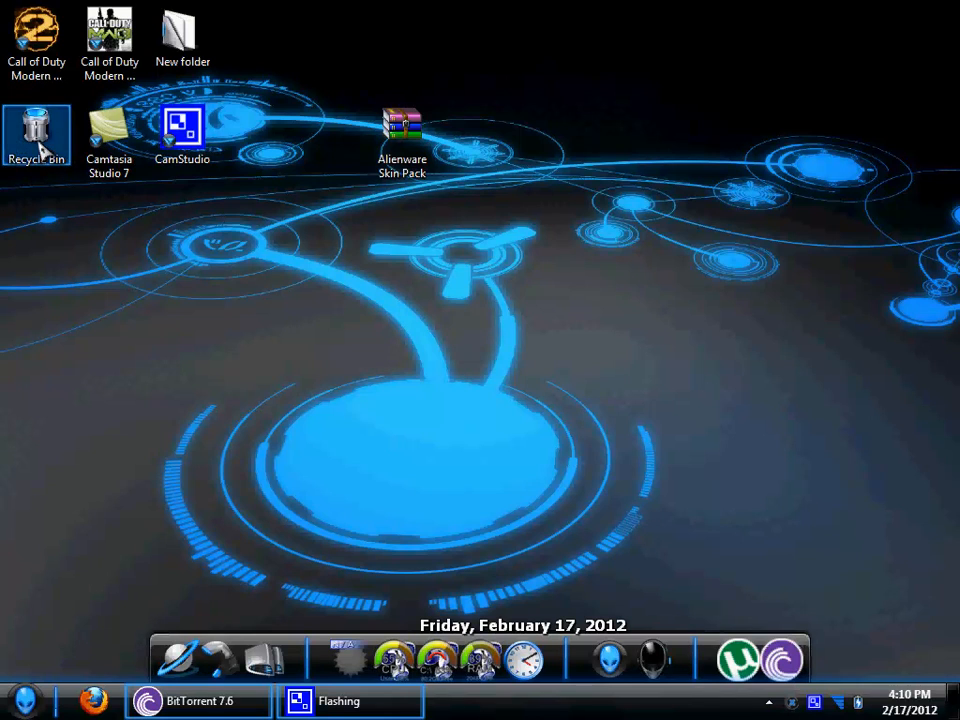
pyautogui.doubleClick(36, 130)
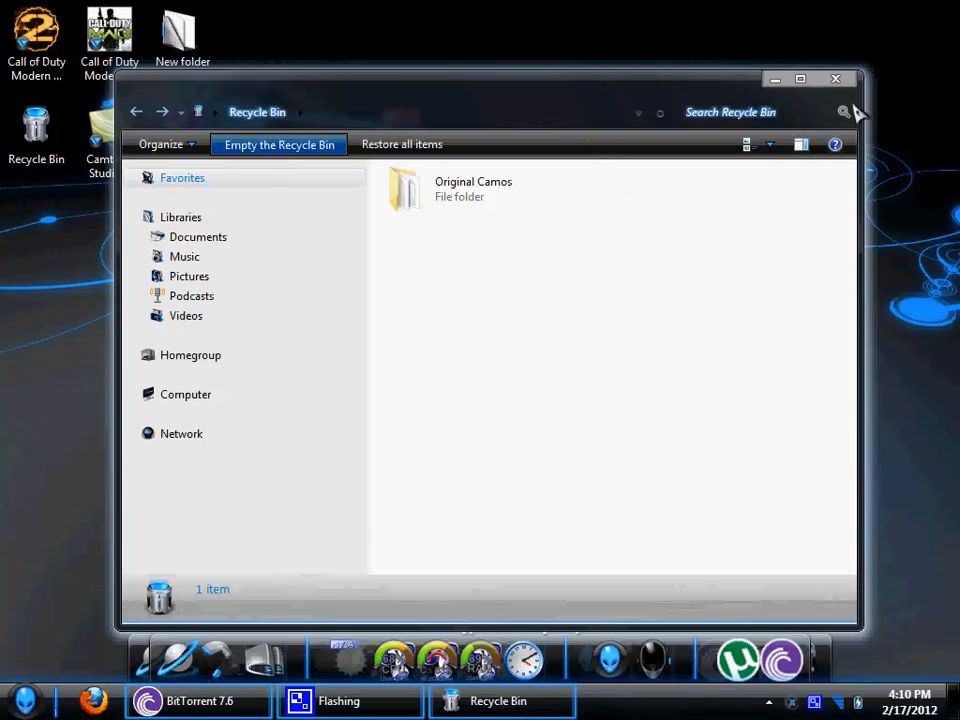
pyautogui.click(280, 144)
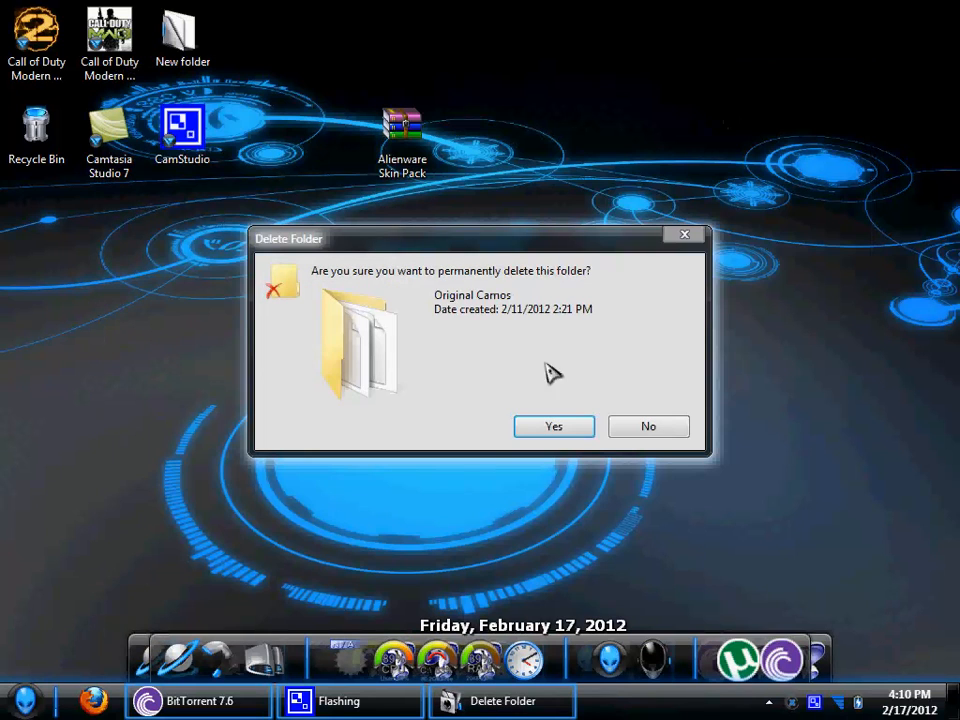
pyautogui.click(552, 426)
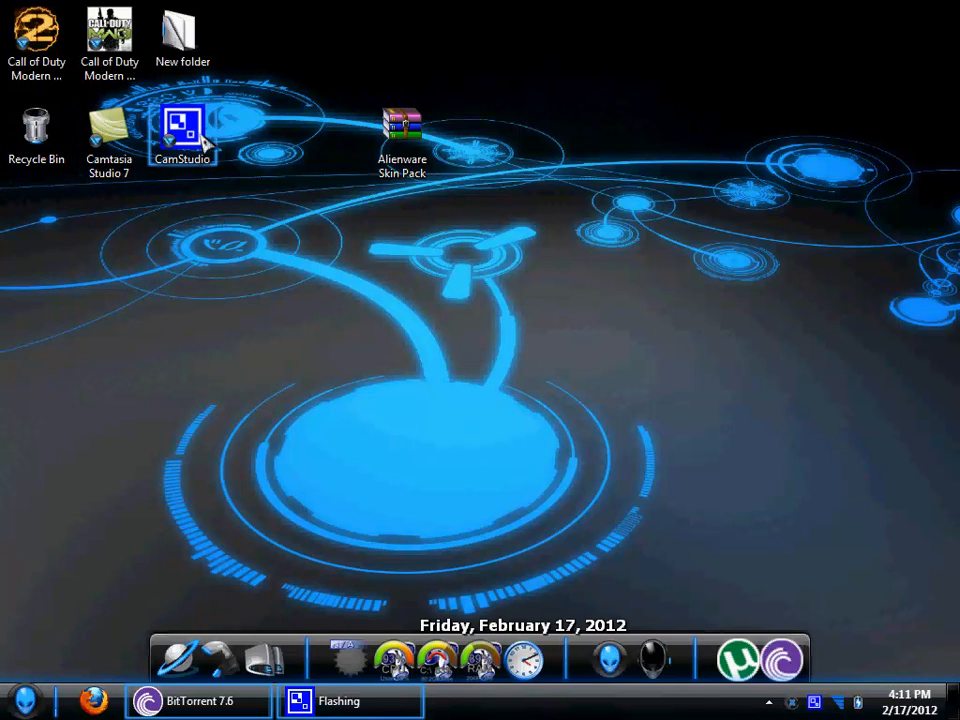
pyautogui.moveTo(360, 512)
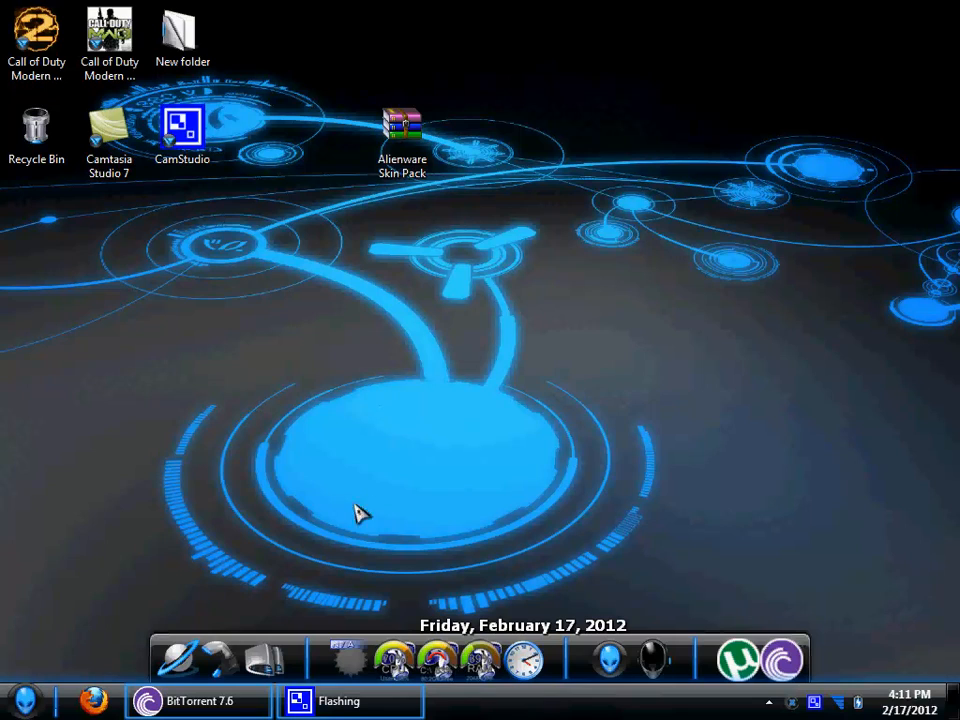